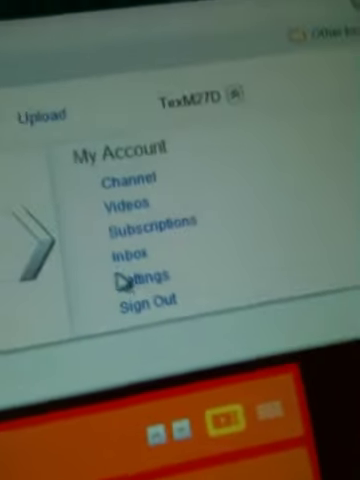
- Select Inbox from the account dropdown under My Account
{"action": "left_click", "coordinate": [144, 276]}
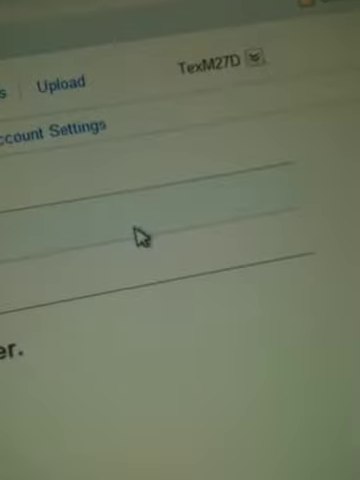